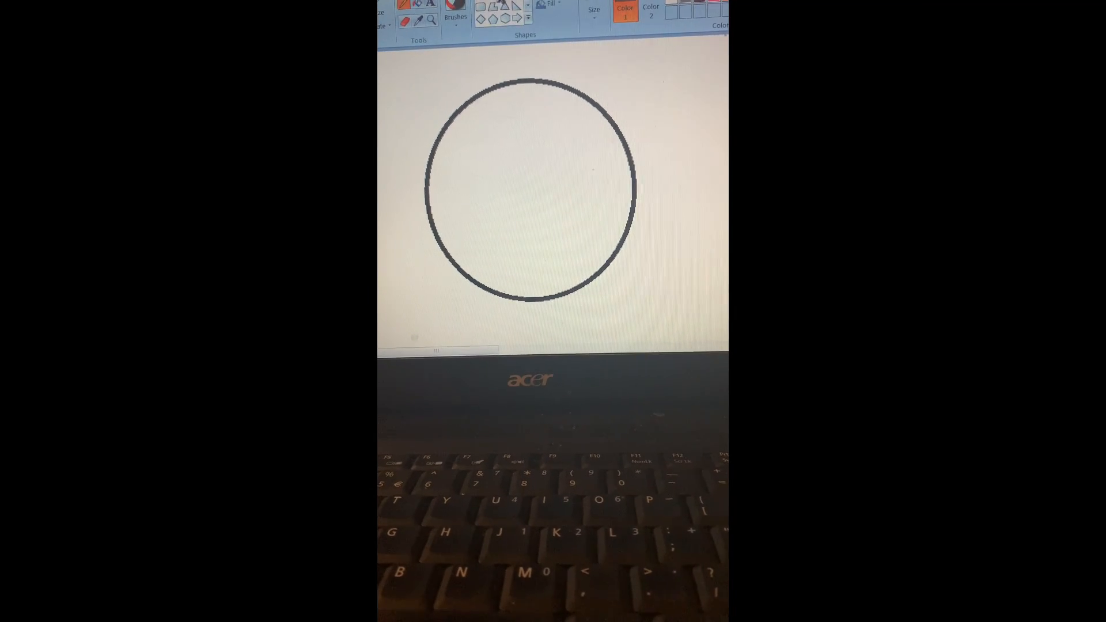
- Draw a small oval left eye inside the upper-left area of the big circle
left_click_drag(466, 176, 511, 215)
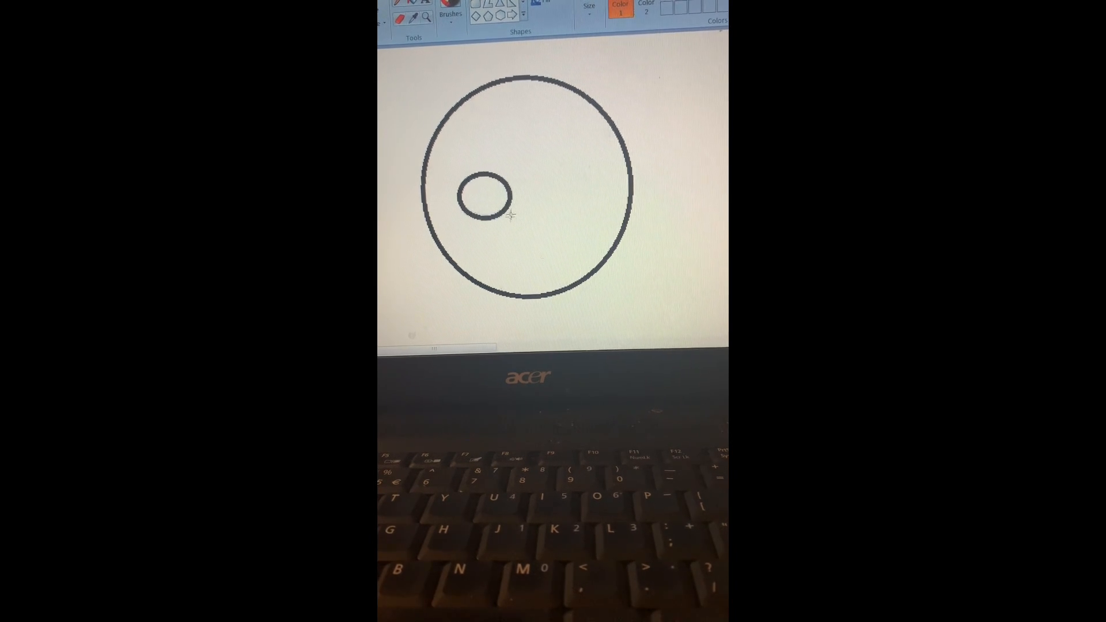